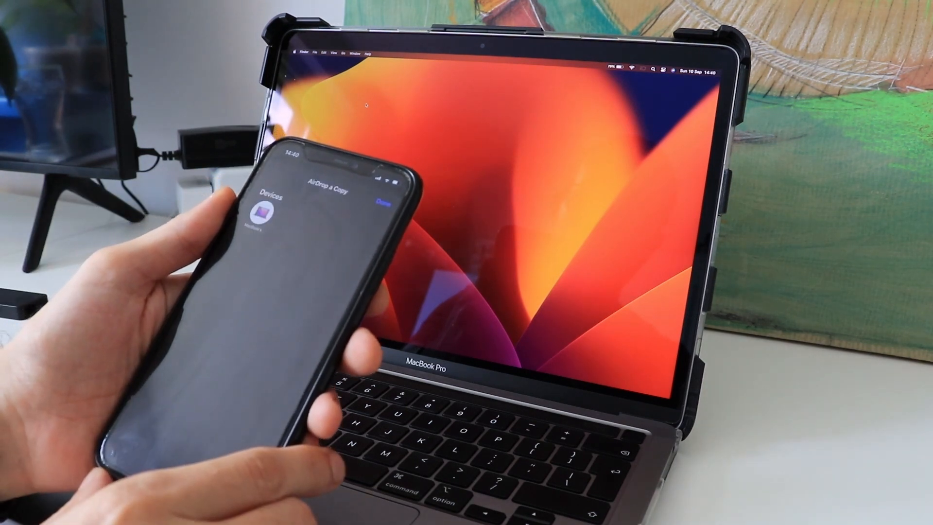
{"action": "left_click", "coordinate": [267, 213]}
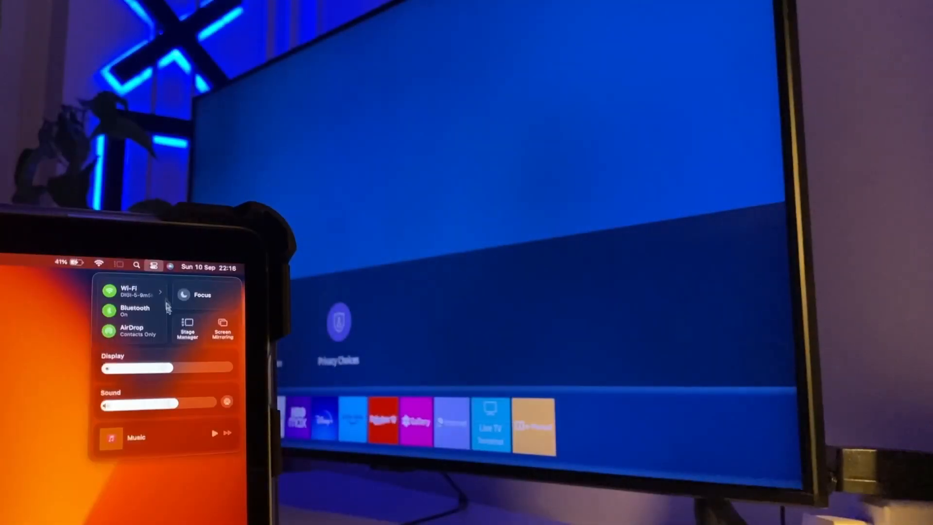
{"action": "left_click", "coordinate": [221, 328]}
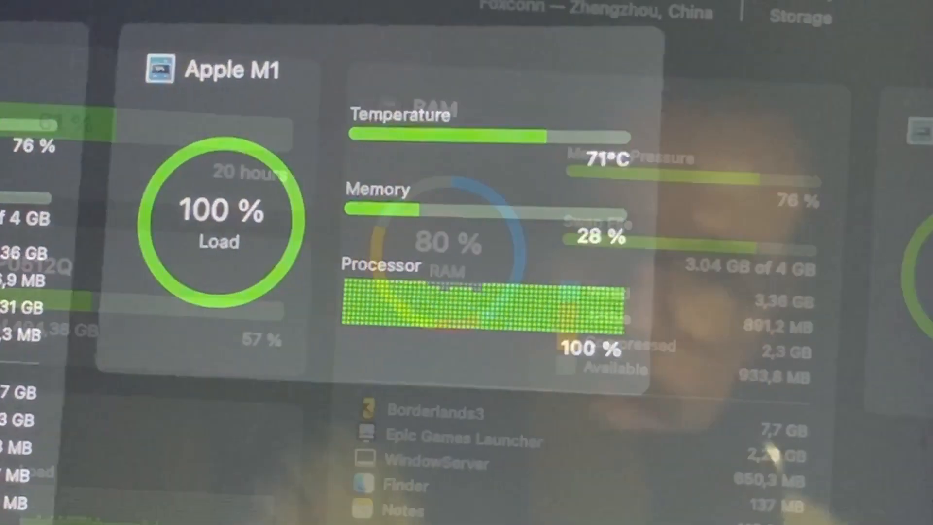
{"action": "scroll", "scroll_direction": "down", "scroll_amount": 3}
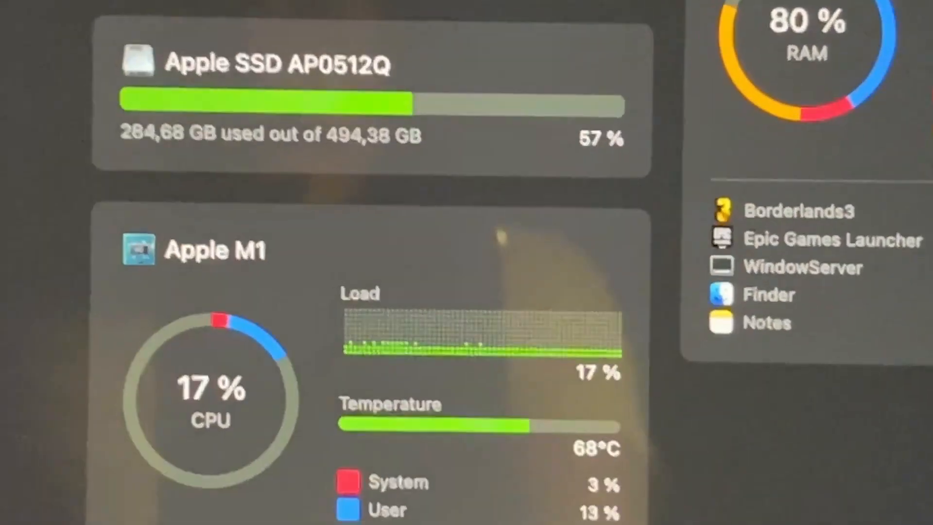
{"action": "scroll", "scroll_direction": "down", "scroll_amount": 3}
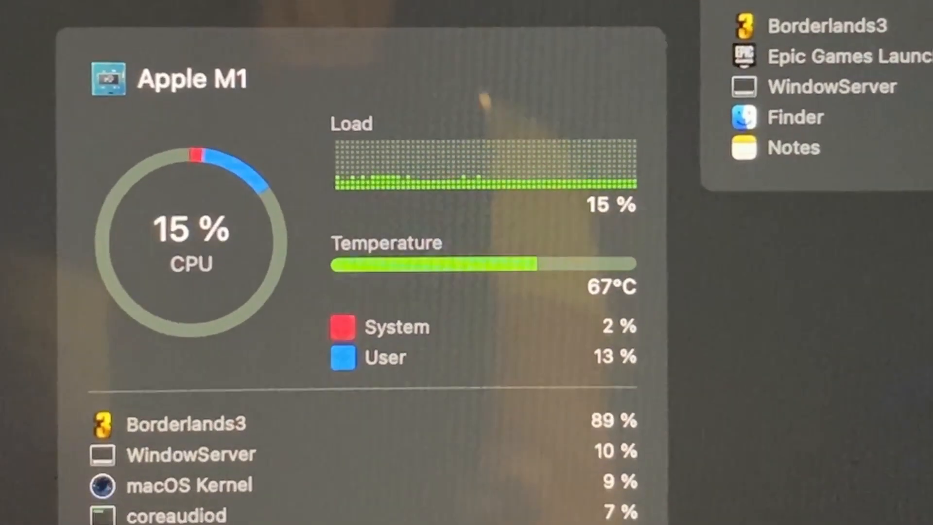